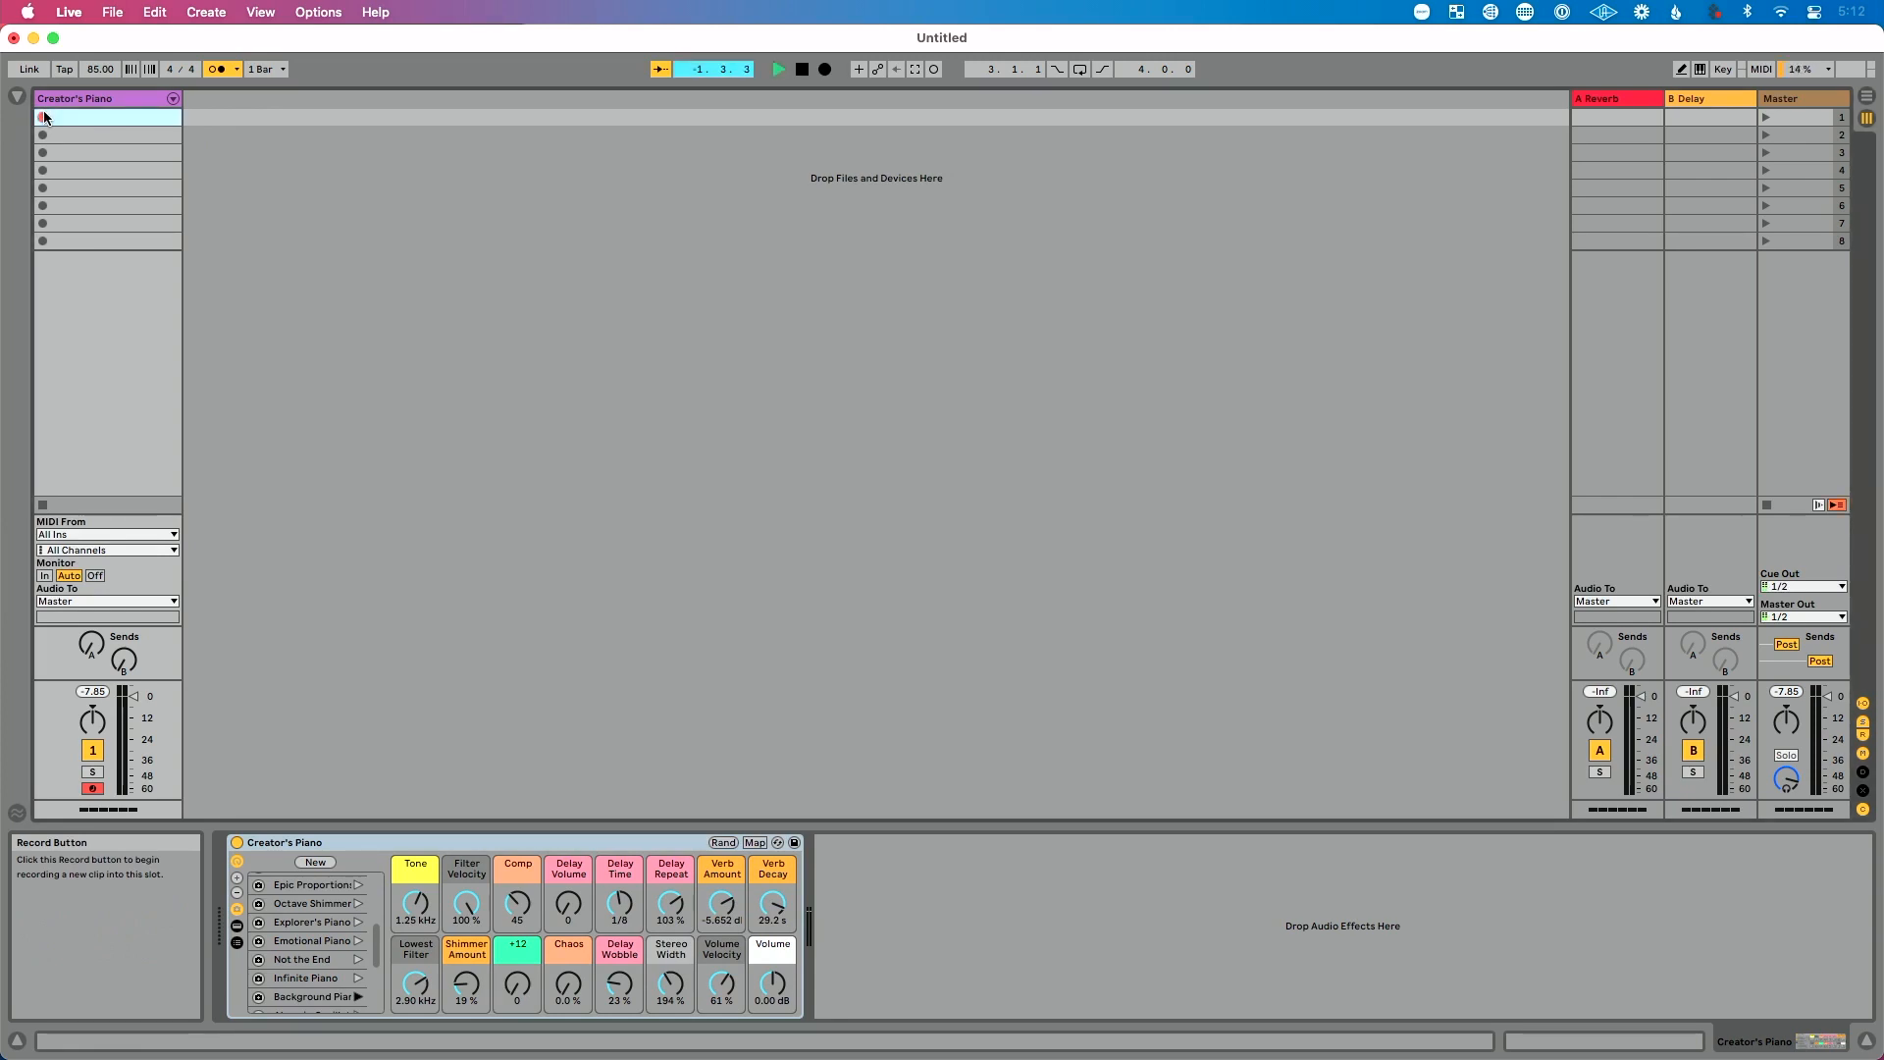
# Record a piano performance into the first clip slot, creating Creator's Piano 1
pyautogui.click(39, 118)
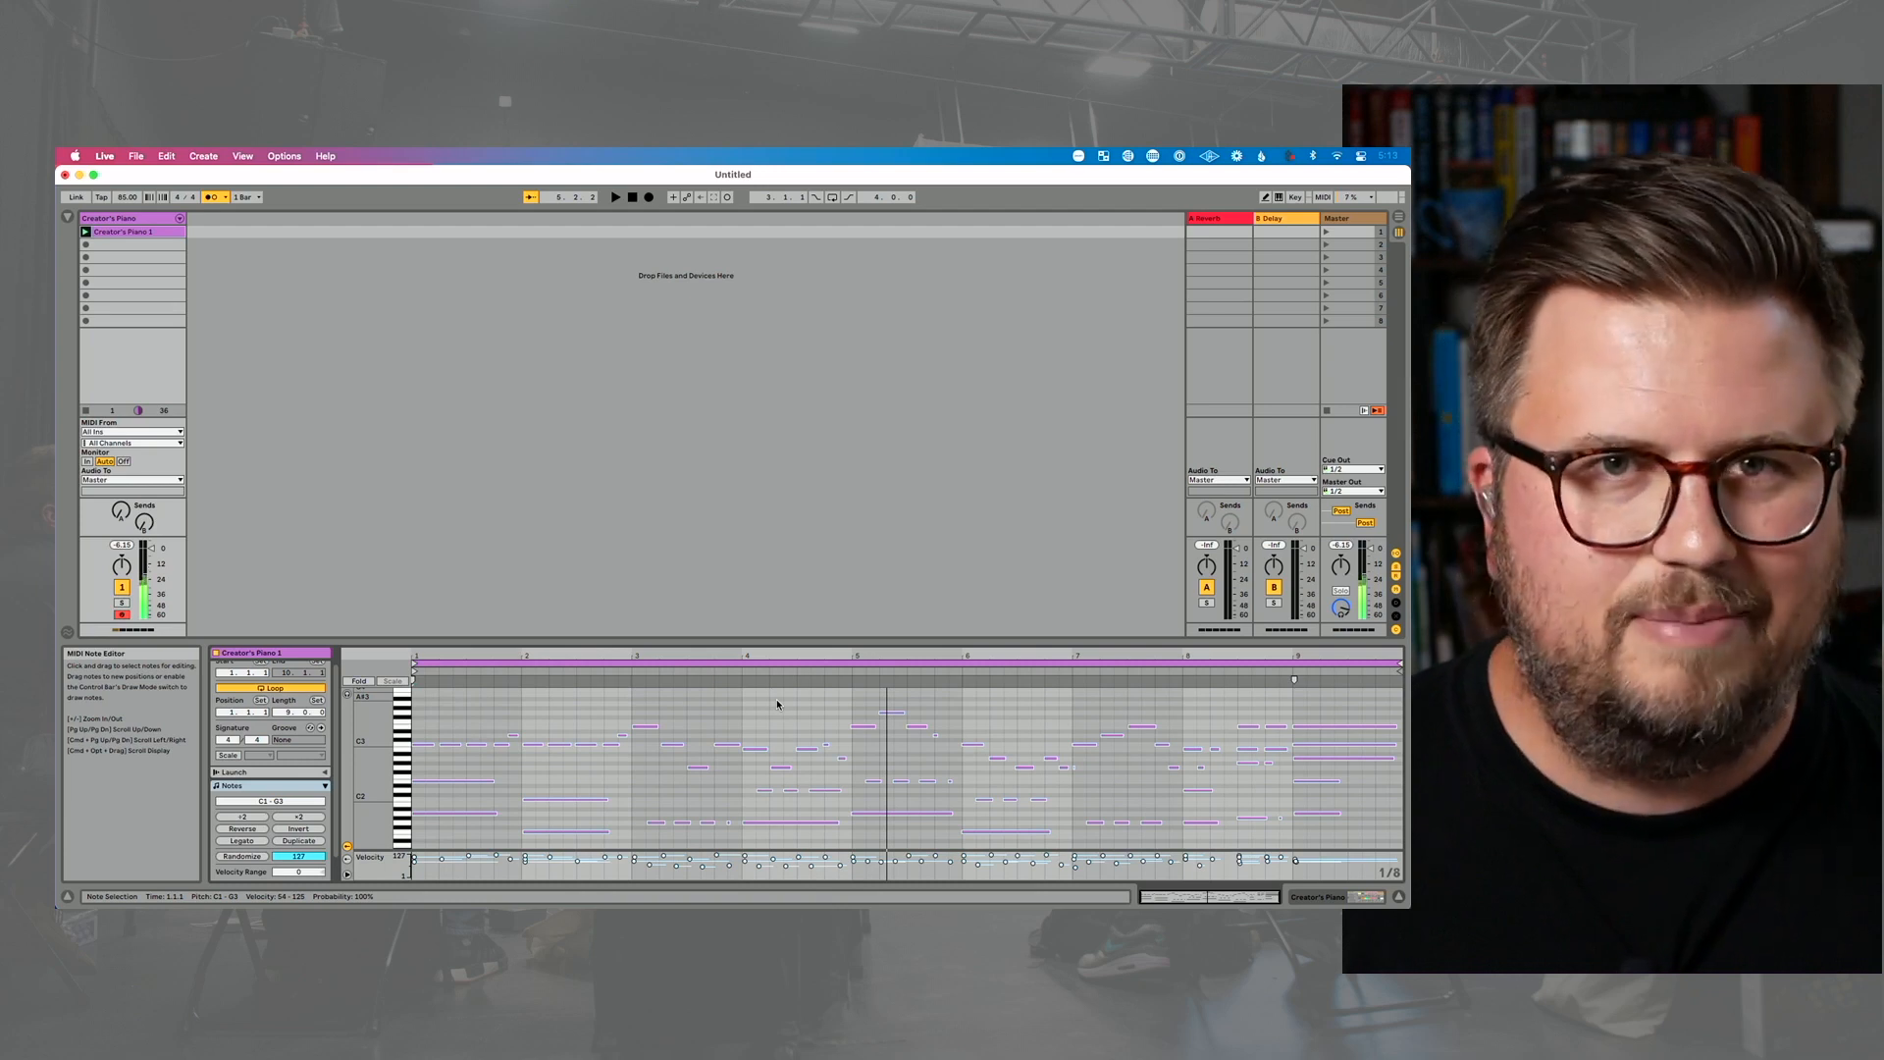
pyautogui.click(739, 686)
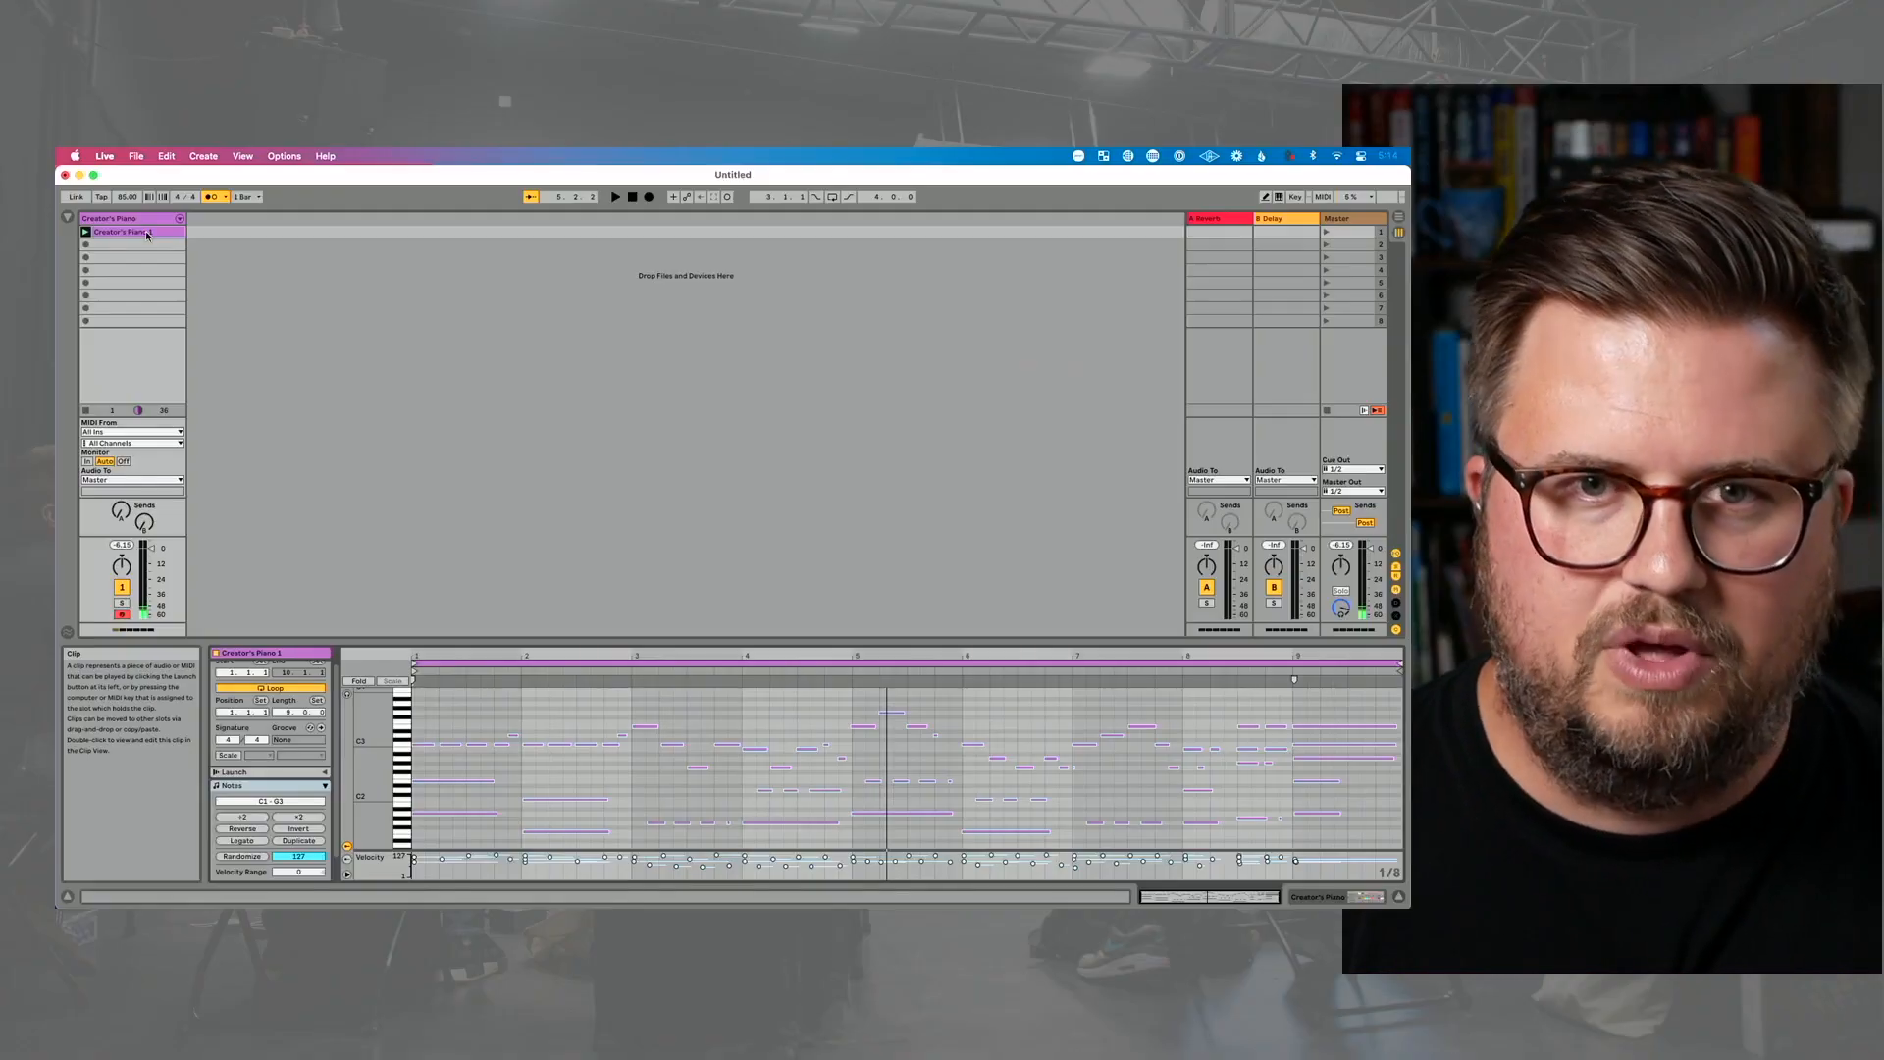
# Set record quantization to sixteenth notes and record a second clip, Creator's Piano 2
pyautogui.click(166, 156)
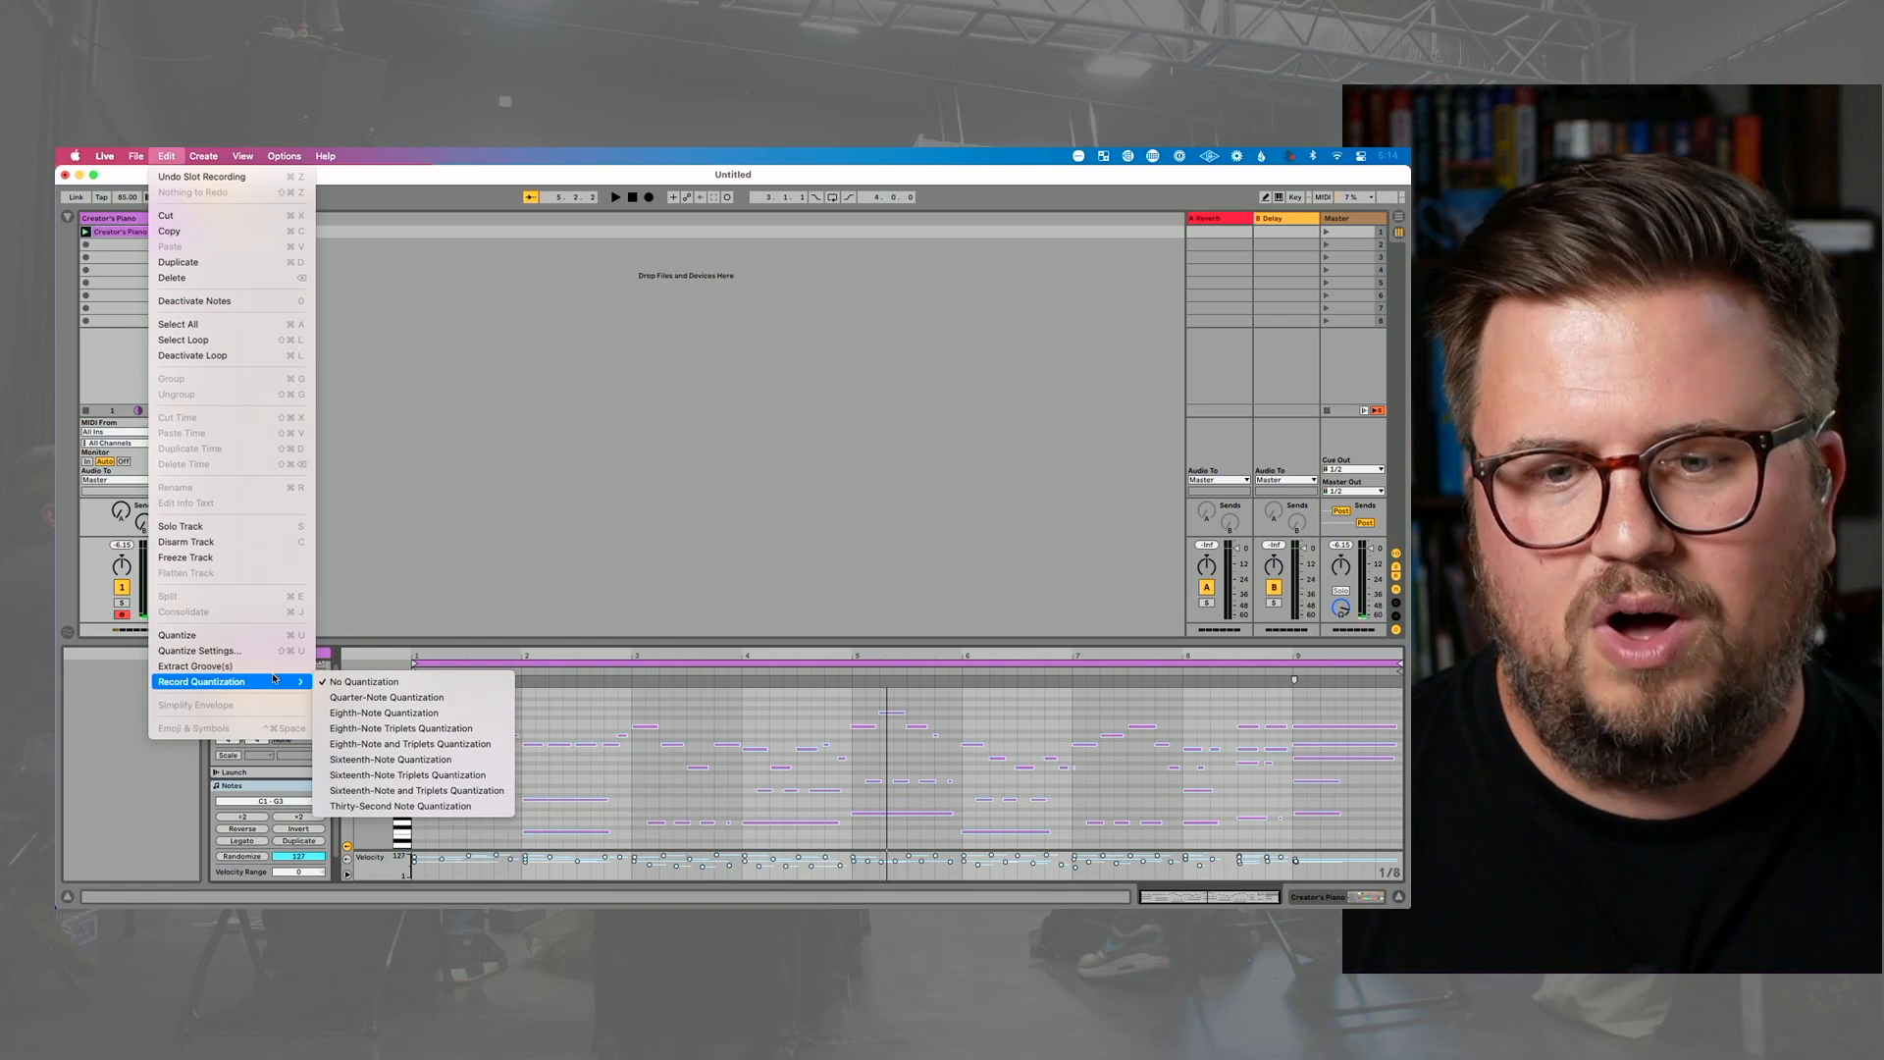
pyautogui.moveTo(411, 743)
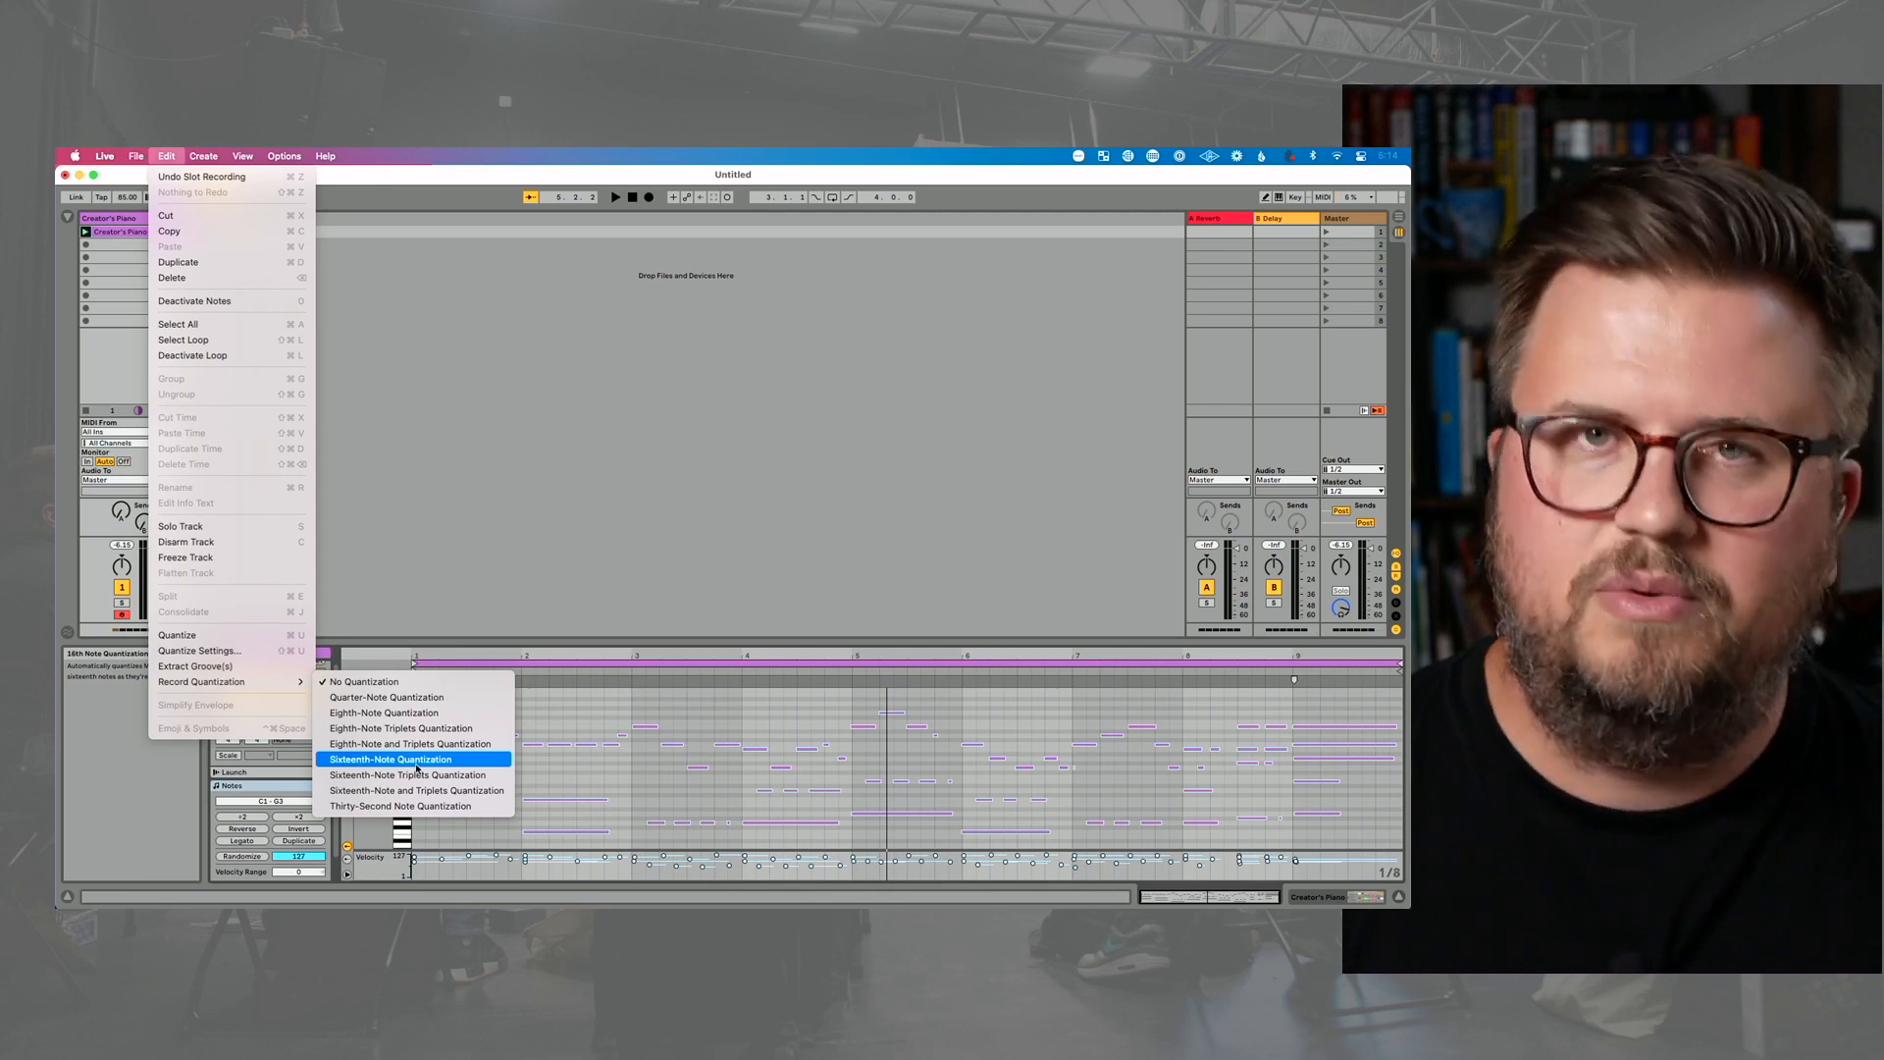
pyautogui.click(390, 759)
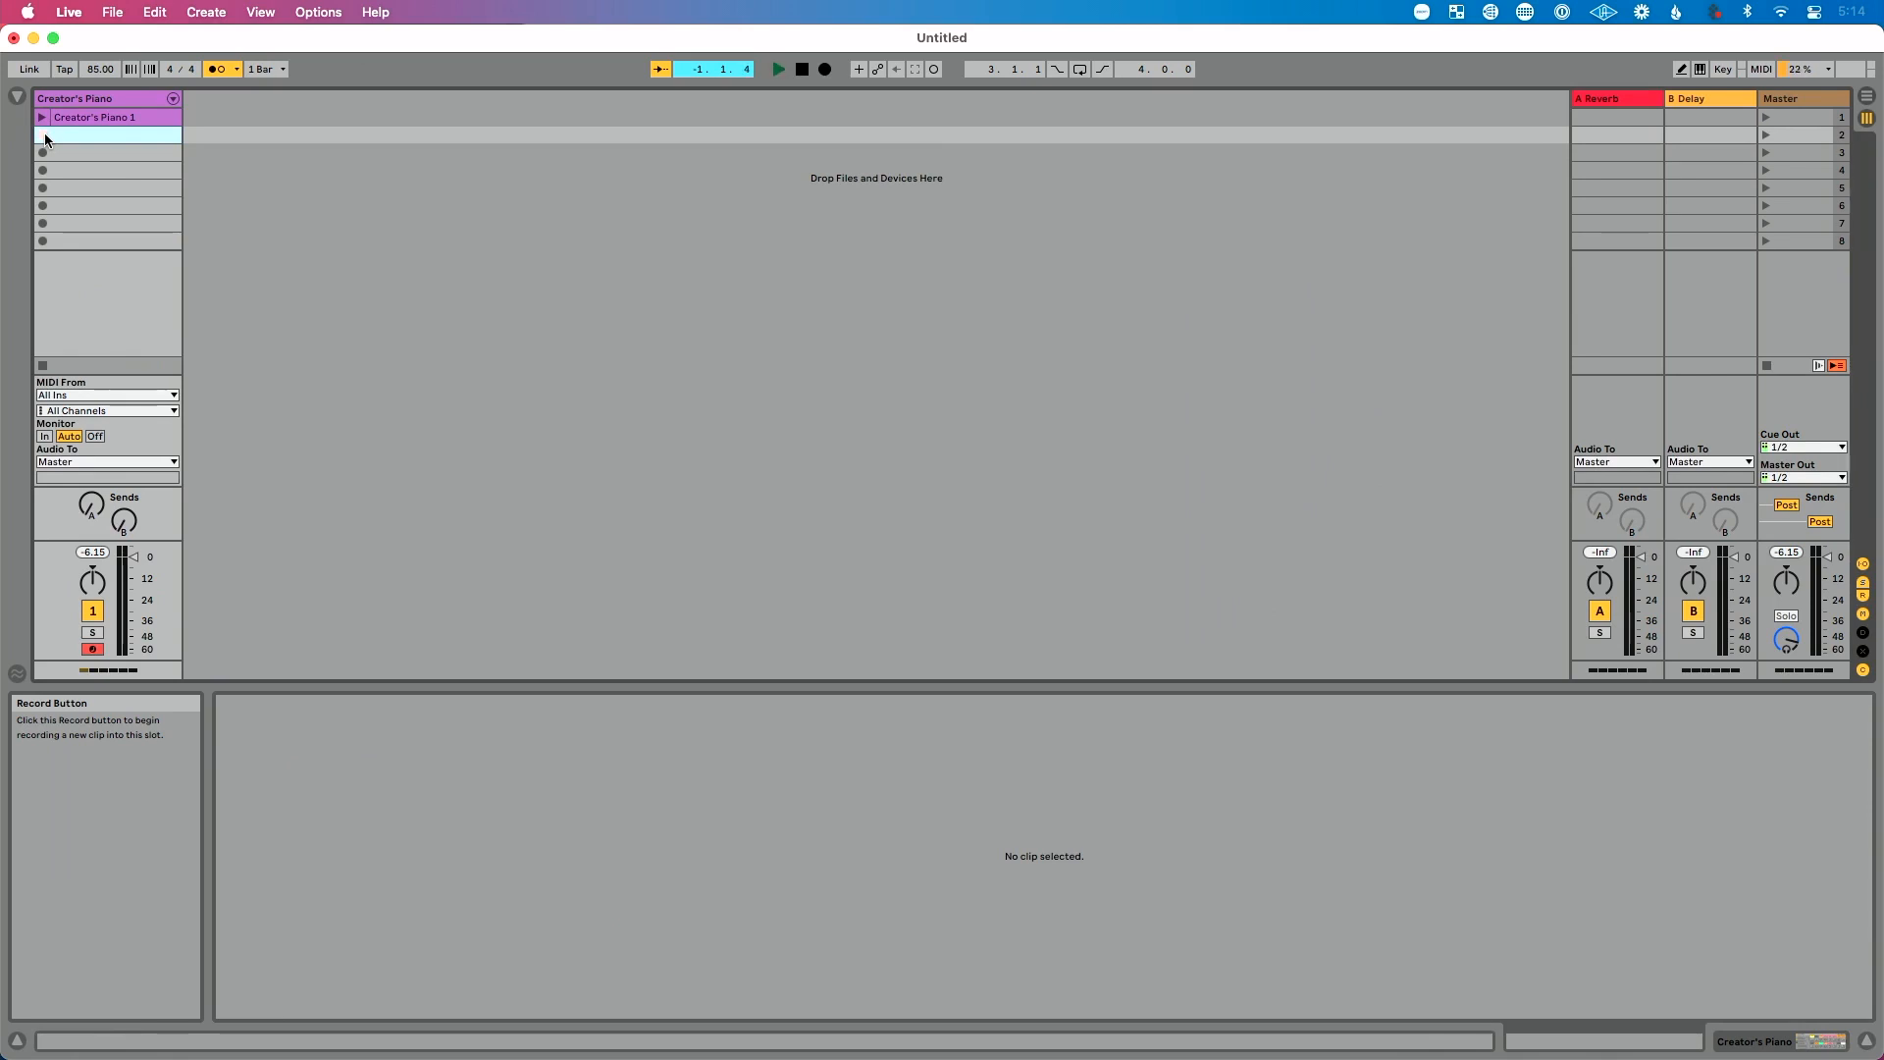
pyautogui.click(44, 136)
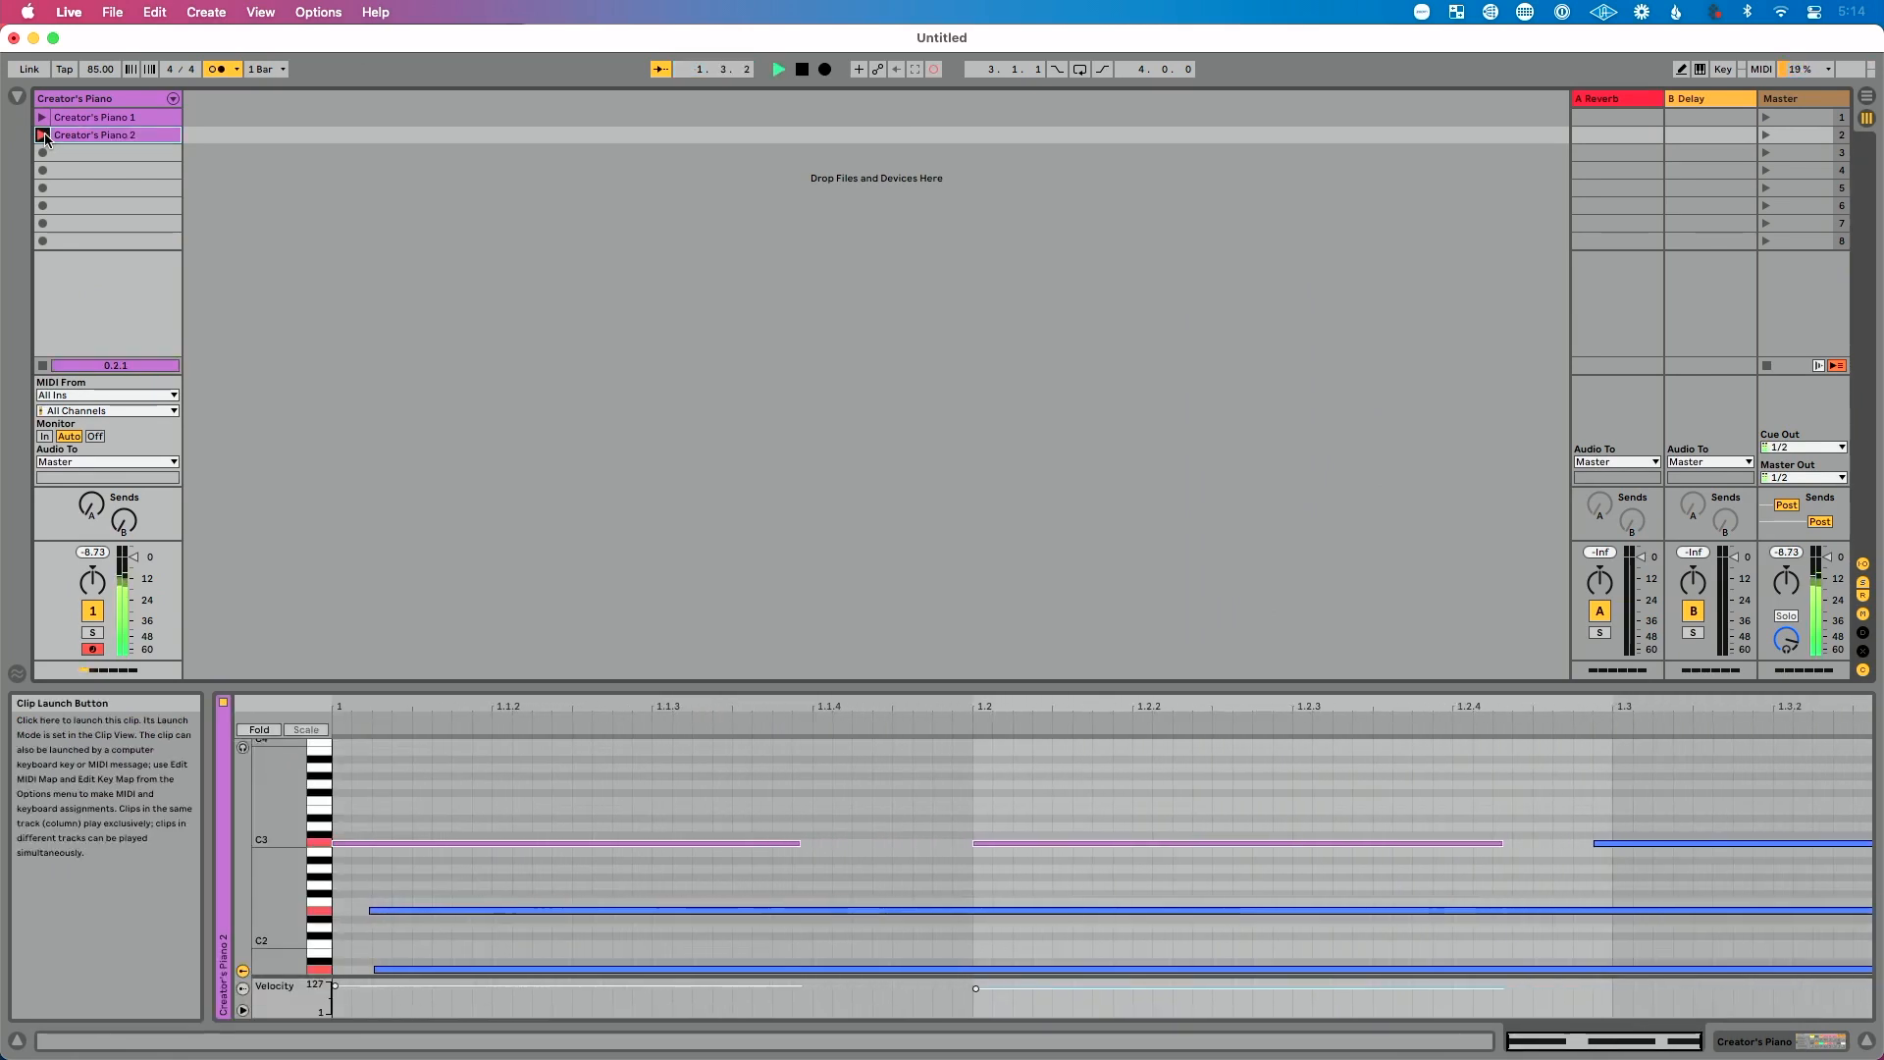